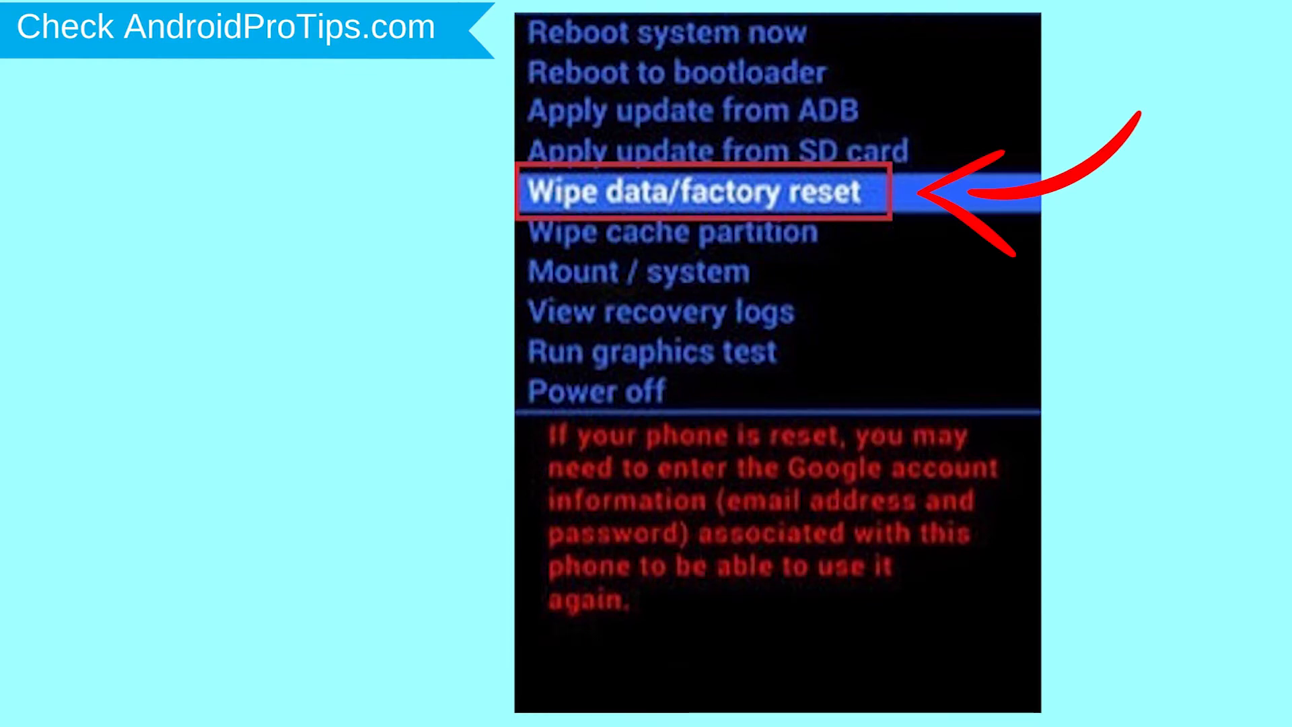
Launch the web browser from its desktop shortcut
left_click(701, 192)
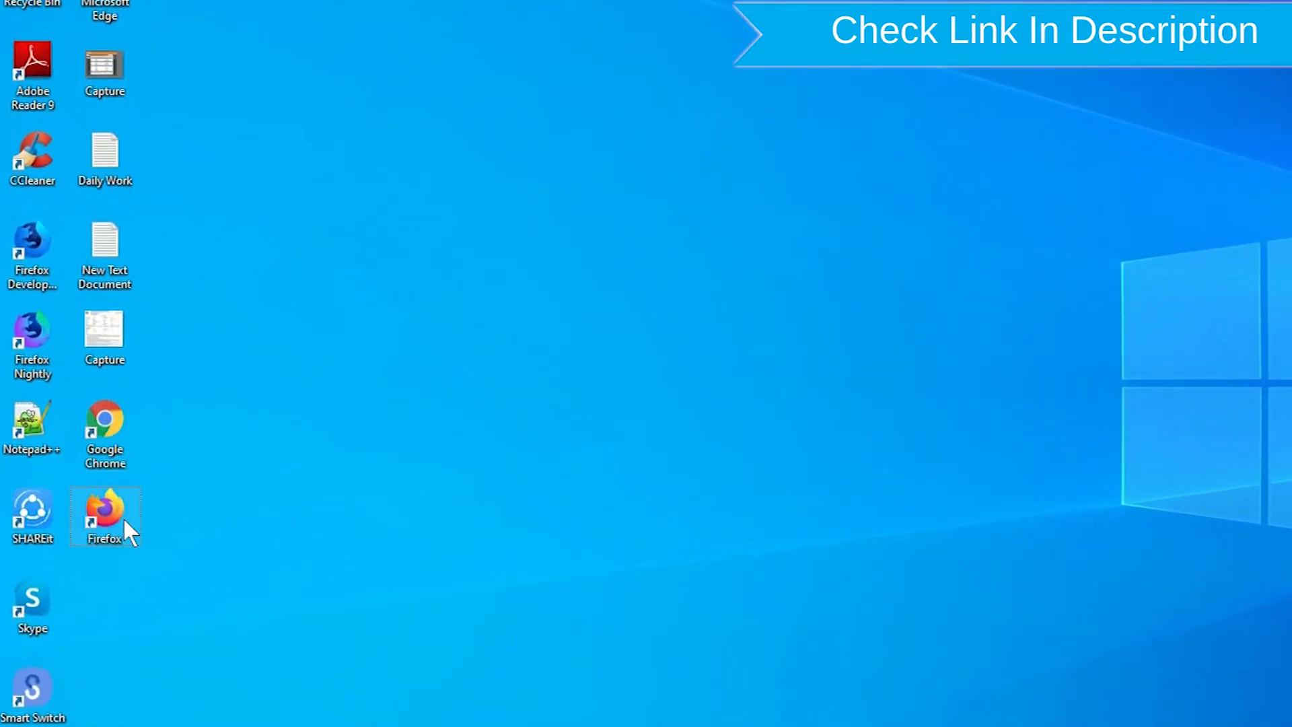
right_click(105, 516)
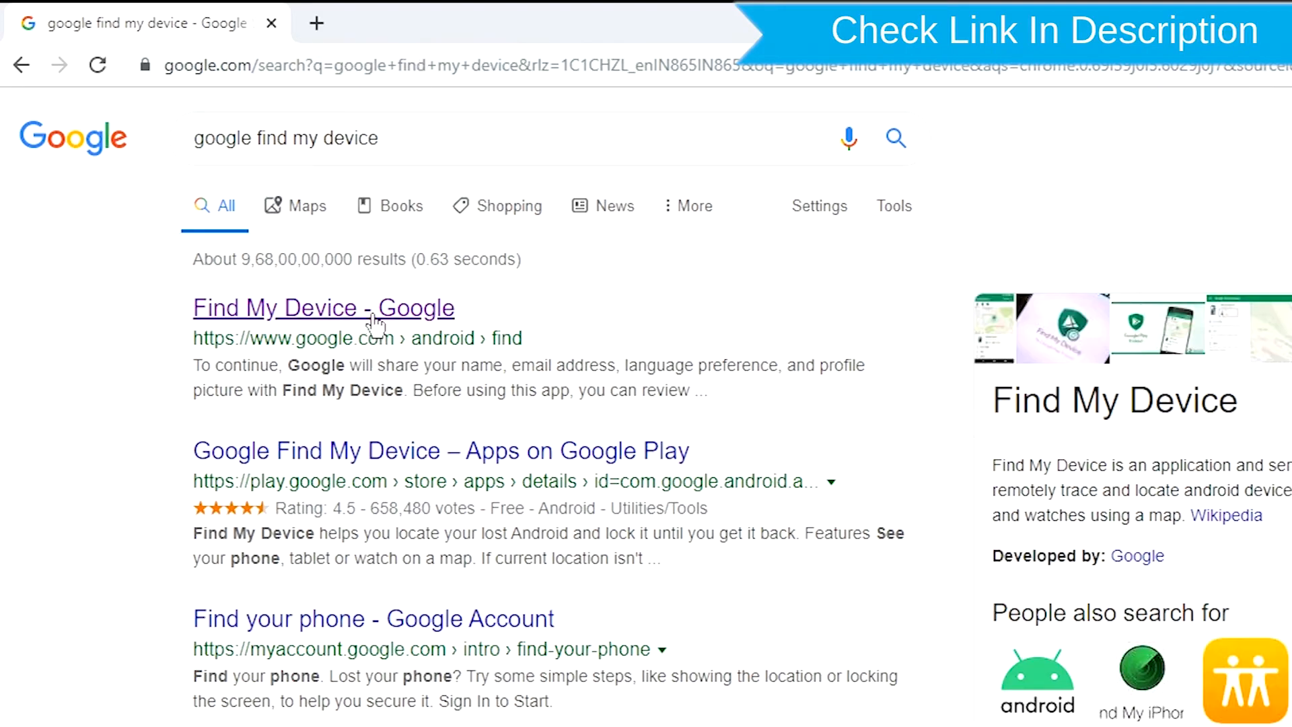
Follow the 'Find My Device - Google' search result to the sign-in page
left_click(323, 307)
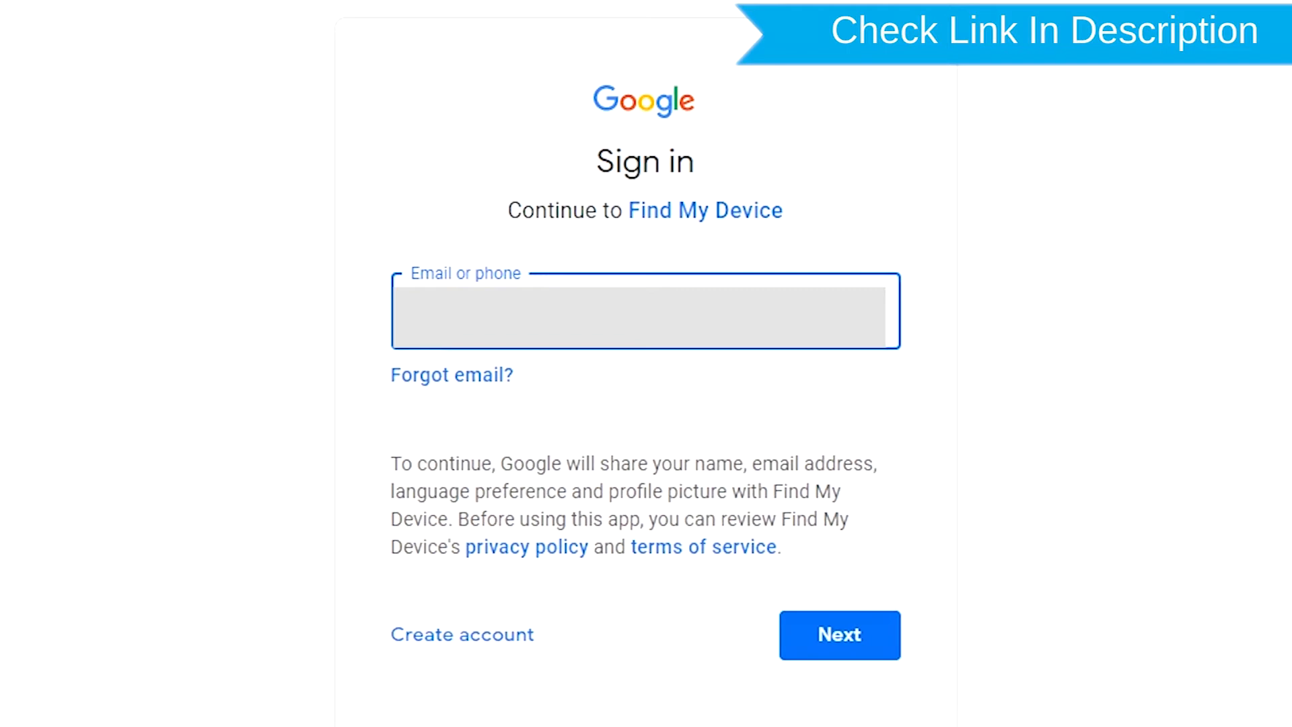
Sign in with the Google account email and password to reach the phone's overview
left_click(839, 634)
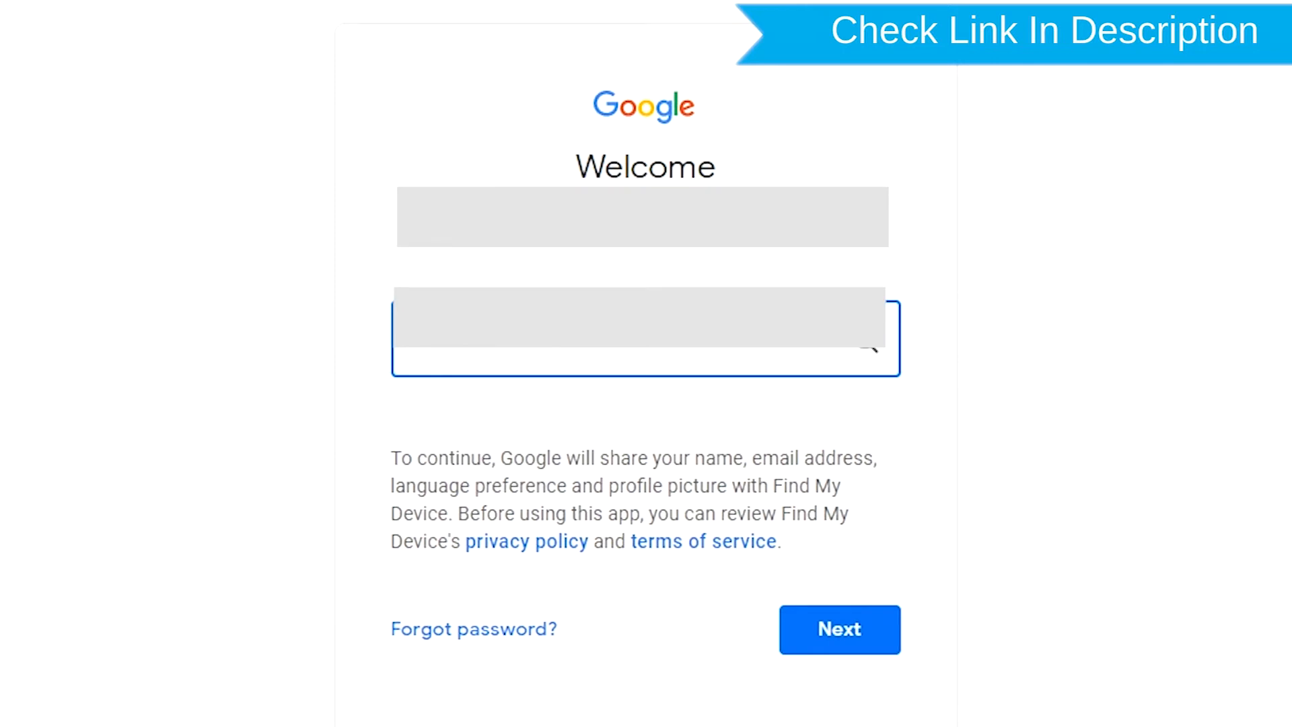
left_click(435, 338)
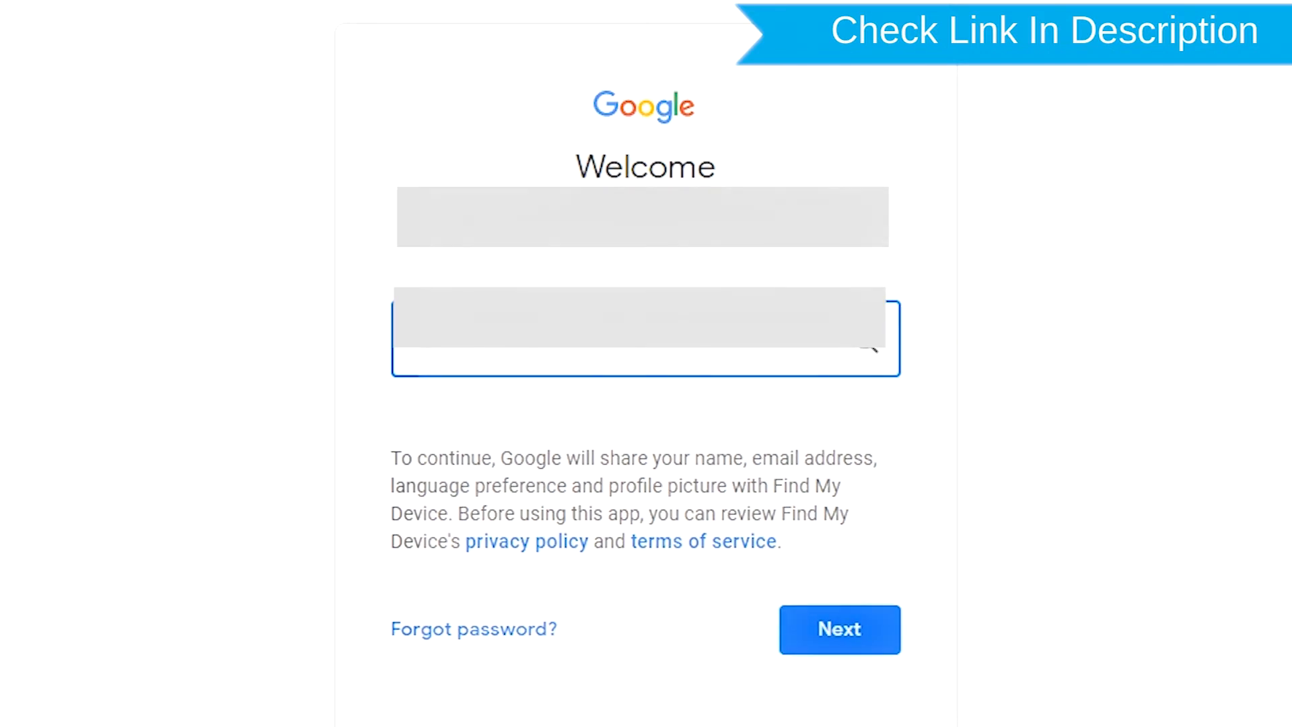
left_click(839, 630)
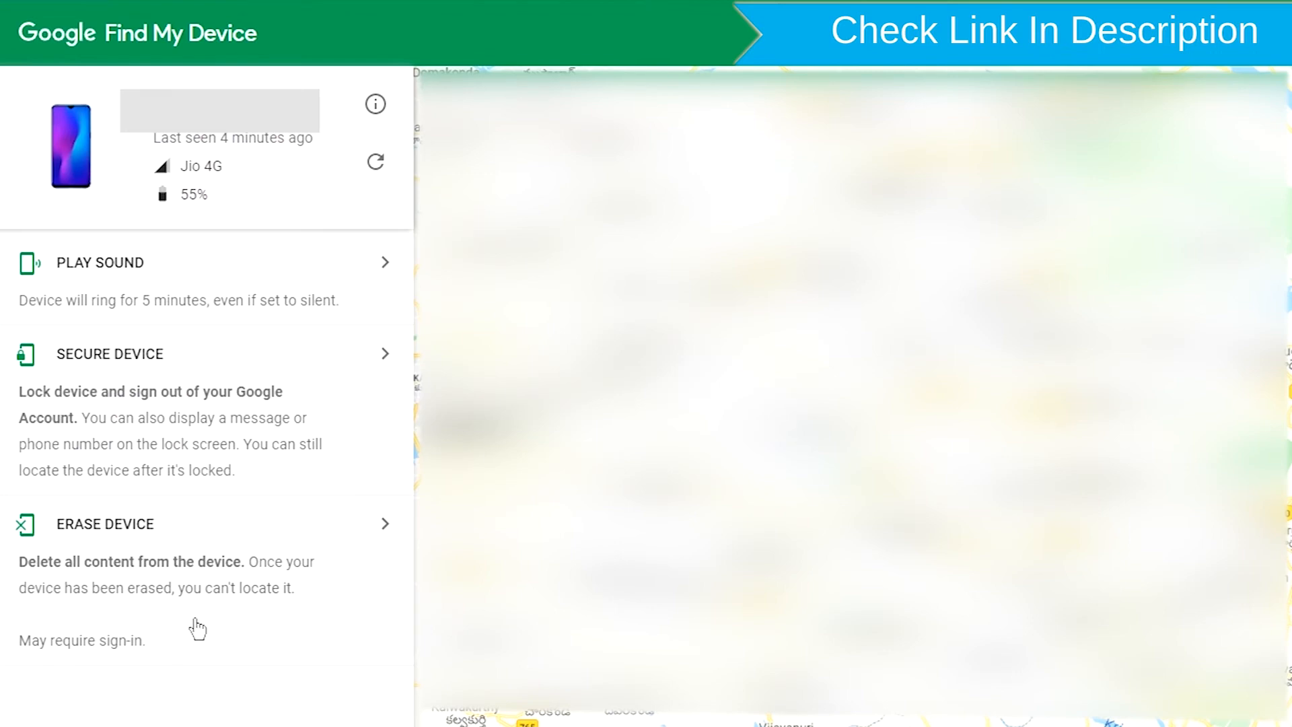
Choose Erase Device for the phone and confirm, triggering the re-authentication prompt
left_click(105, 524)
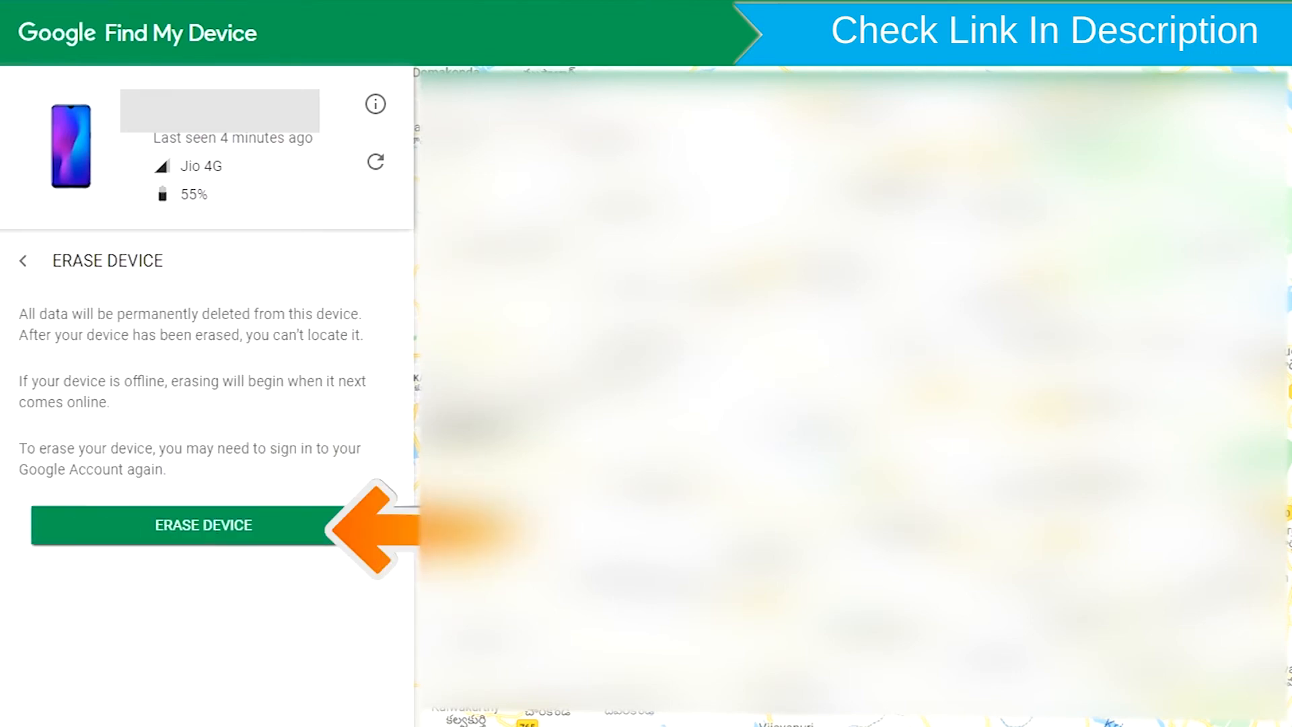
mouse_move(239, 532)
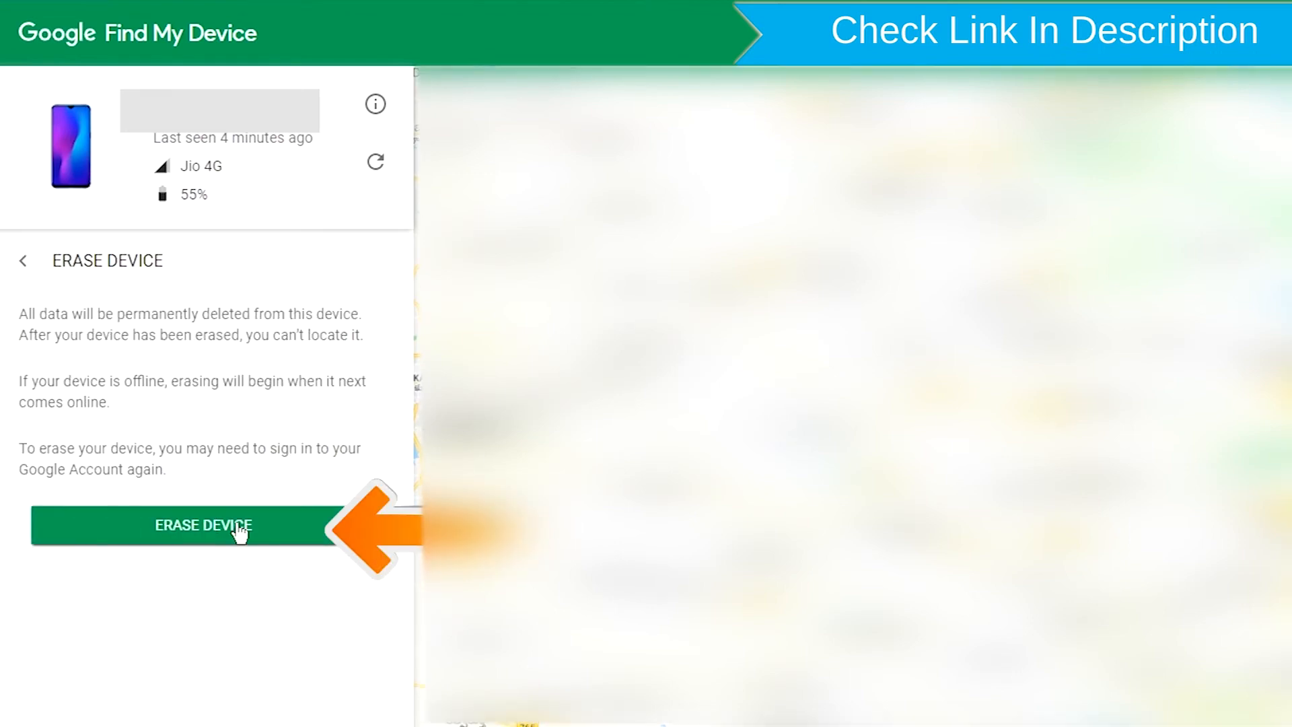
left_click(203, 527)
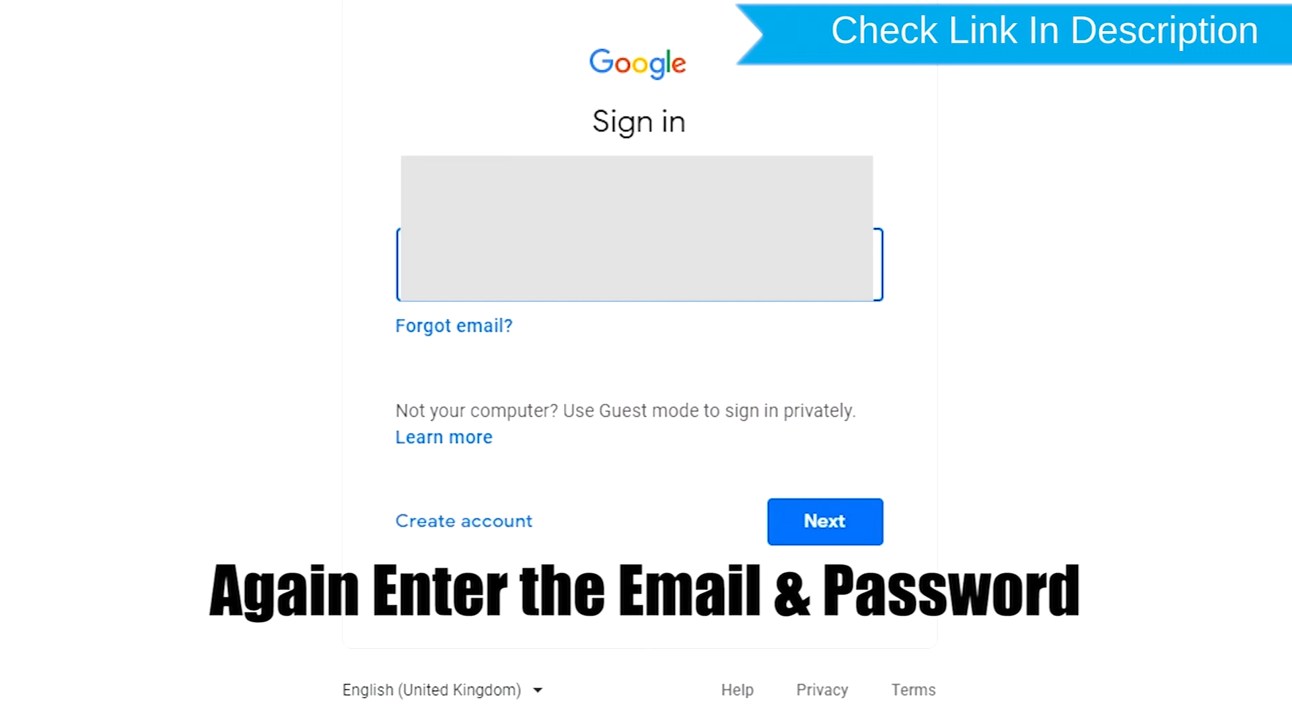
Re-submit the account credentials to reach the permanent erase confirmation
left_click(824, 521)
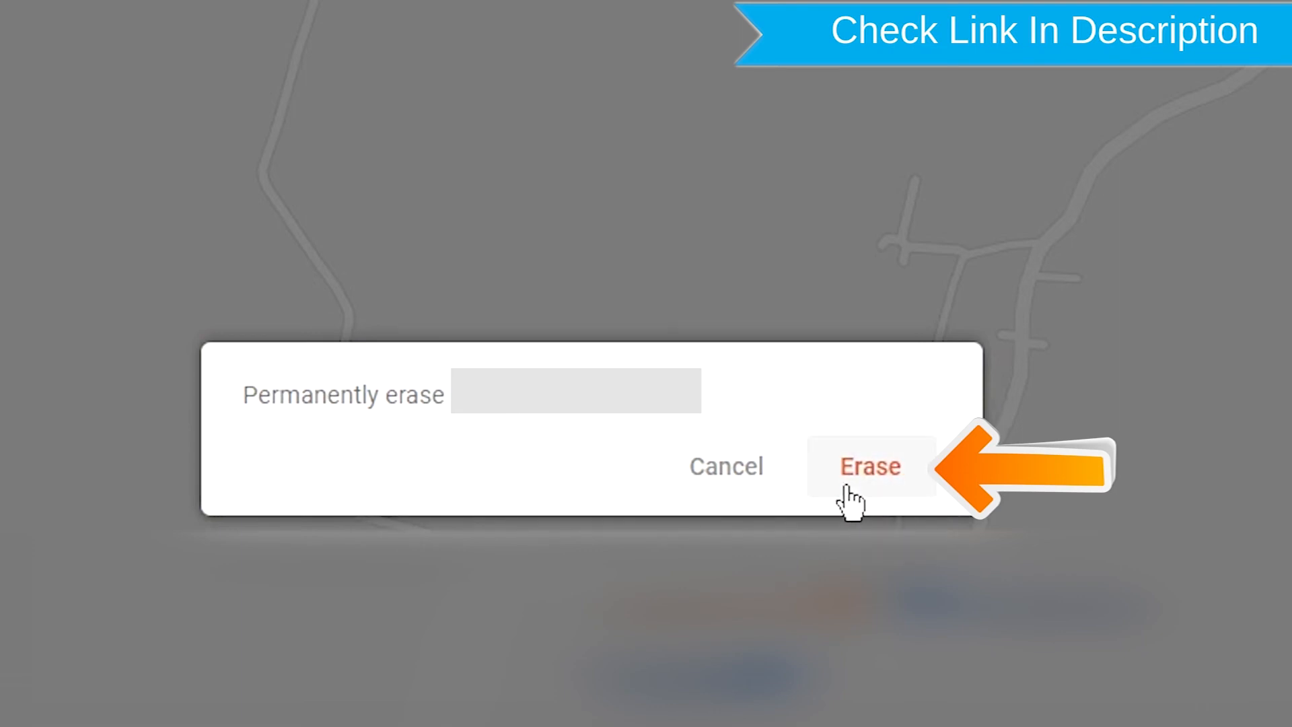
Confirm the permanent erase so the phone is reported erased (factory reset 19 November 2019)
left_click(870, 467)
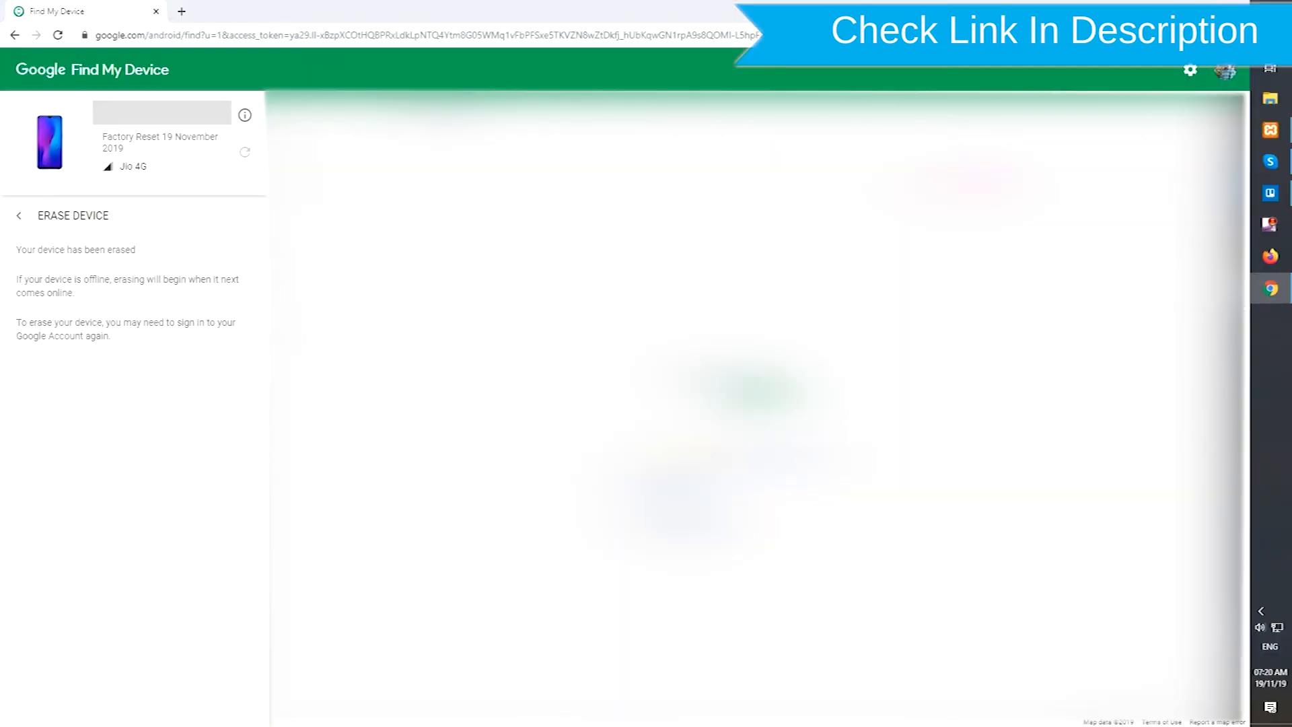